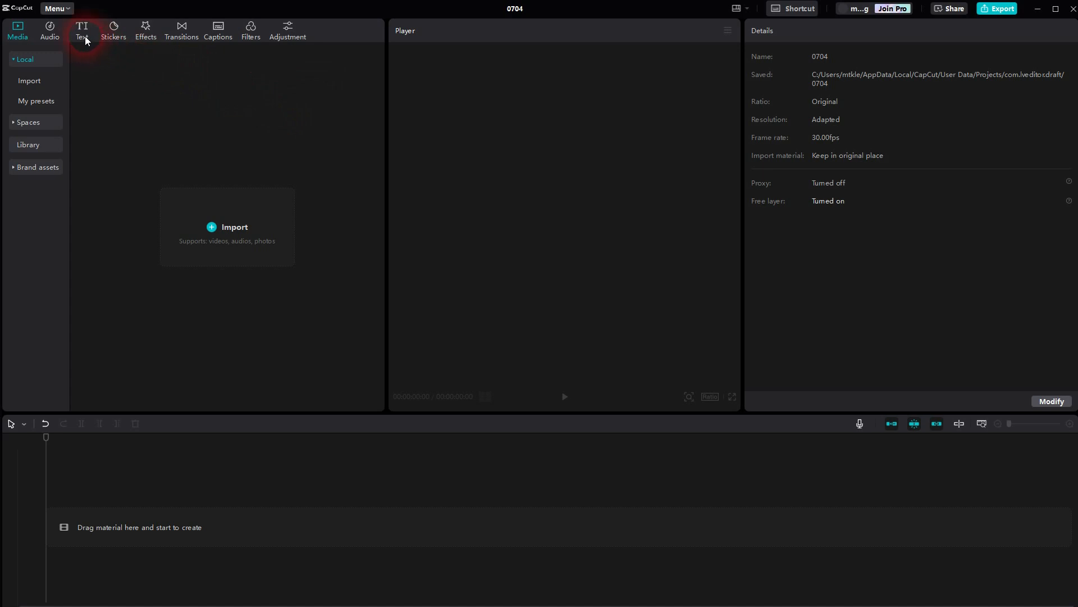
Add a default text clip to the timeline and change its wording to GRADIENT.
click(82, 30)
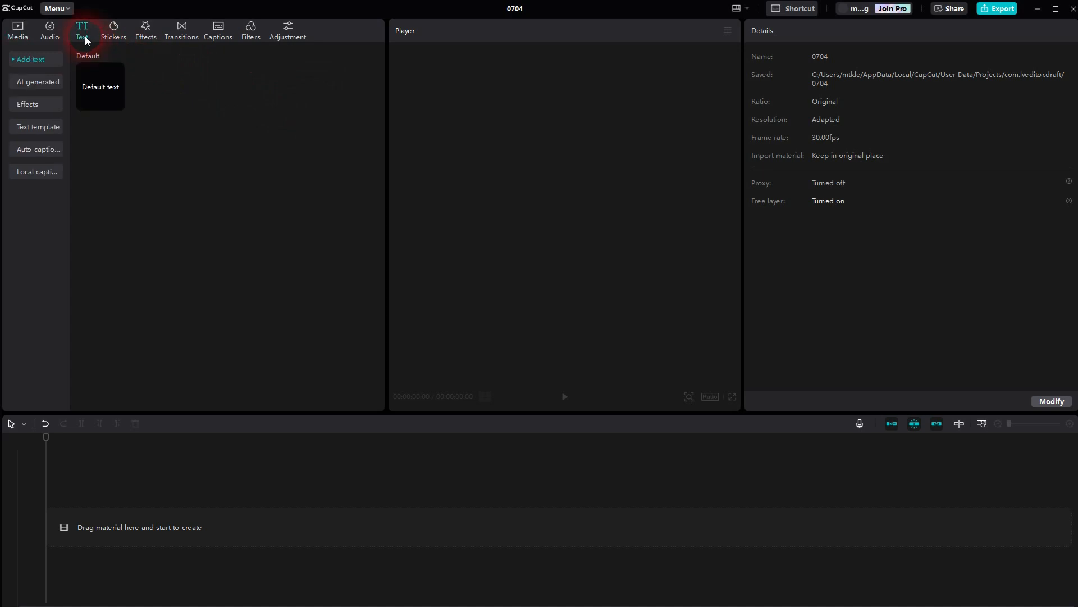
click(117, 103)
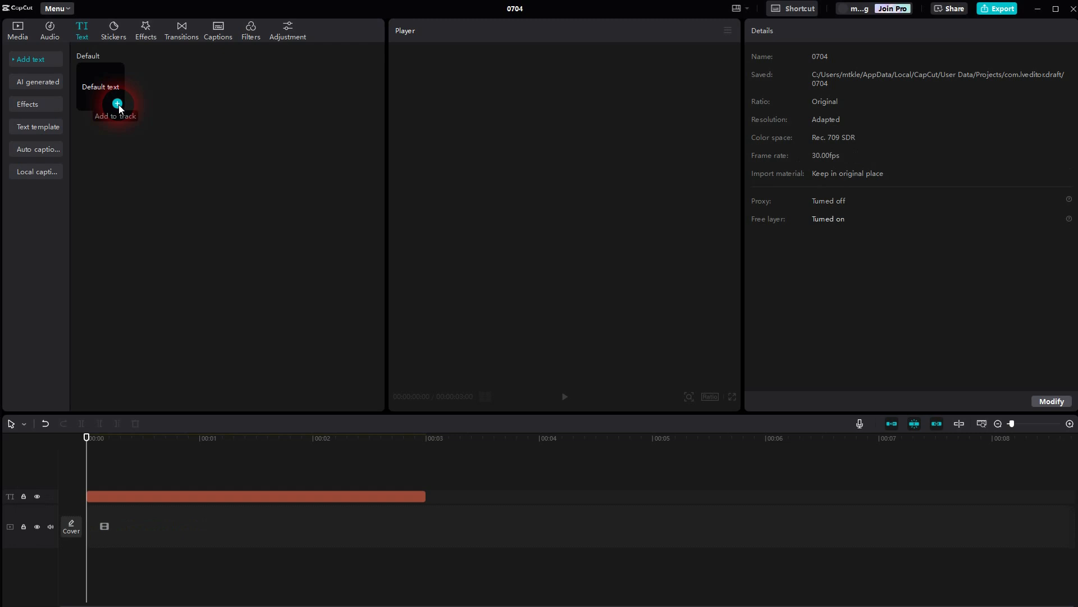
click(117, 103)
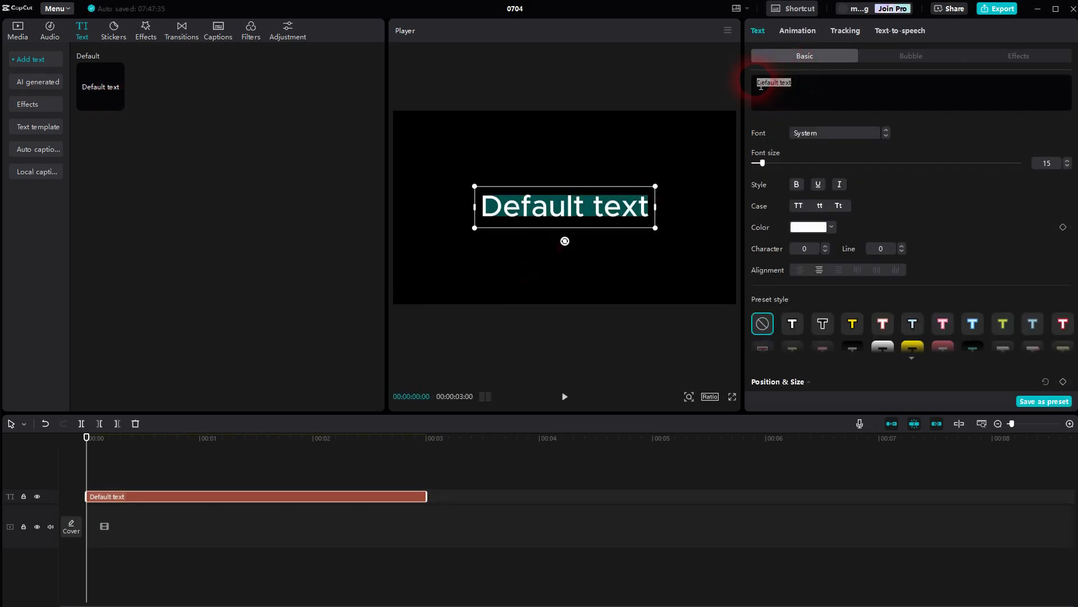
text(GRADIENT)
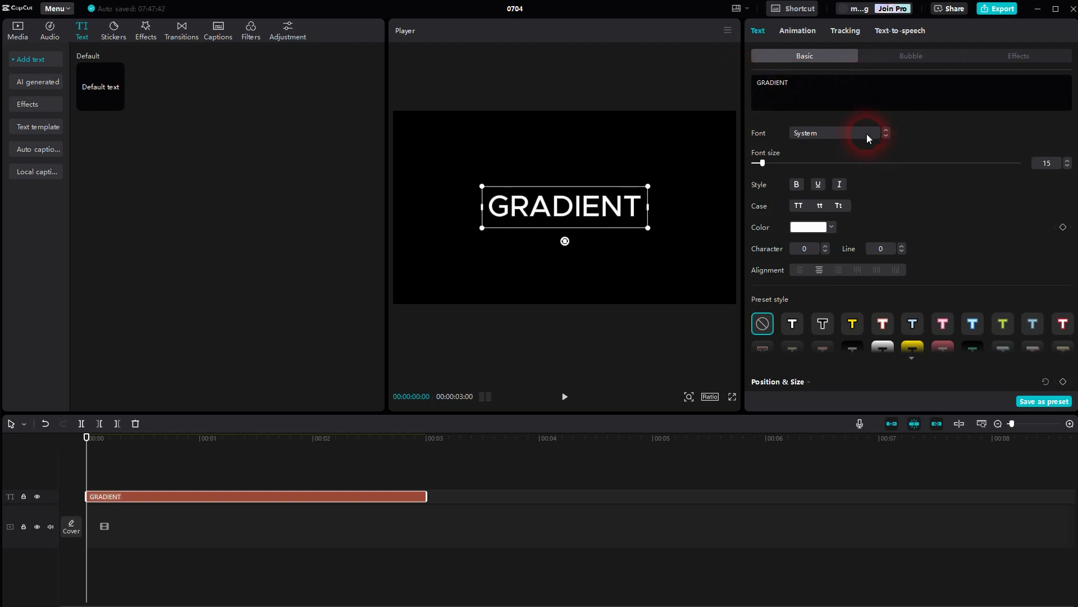
Set the GRADIENT text to Carlito Bold Italic and raise its font size to 35.
click(829, 132)
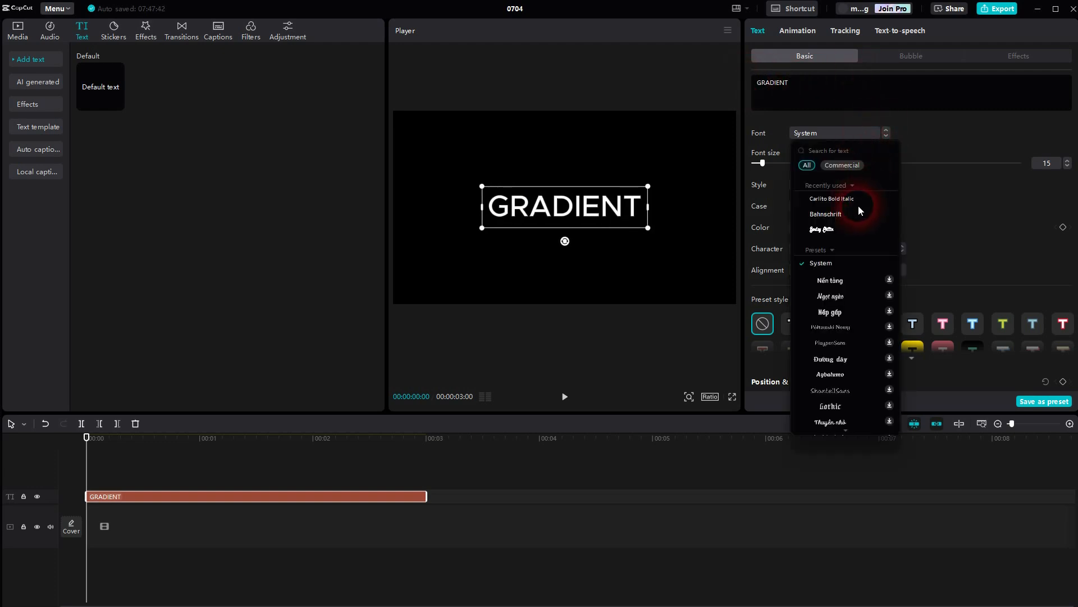
click(831, 199)
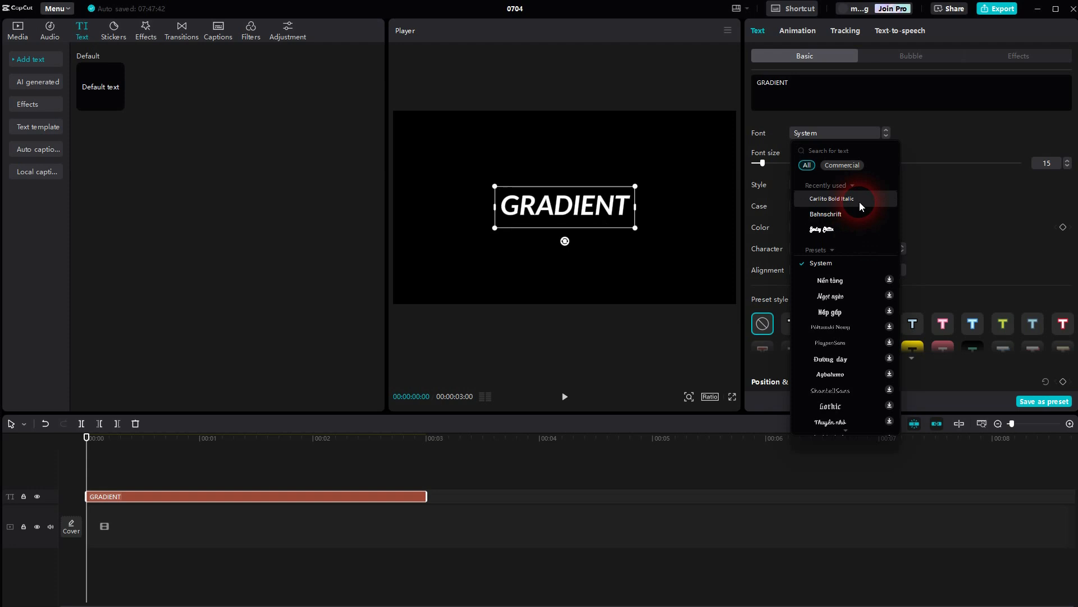
click(830, 199)
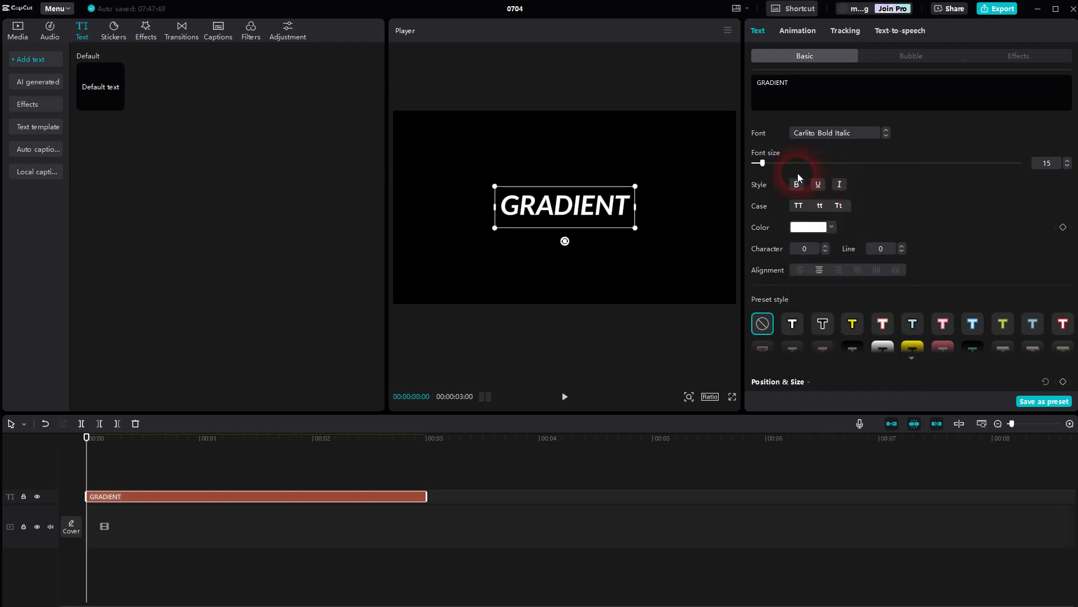
drag(758, 162, 776, 163)
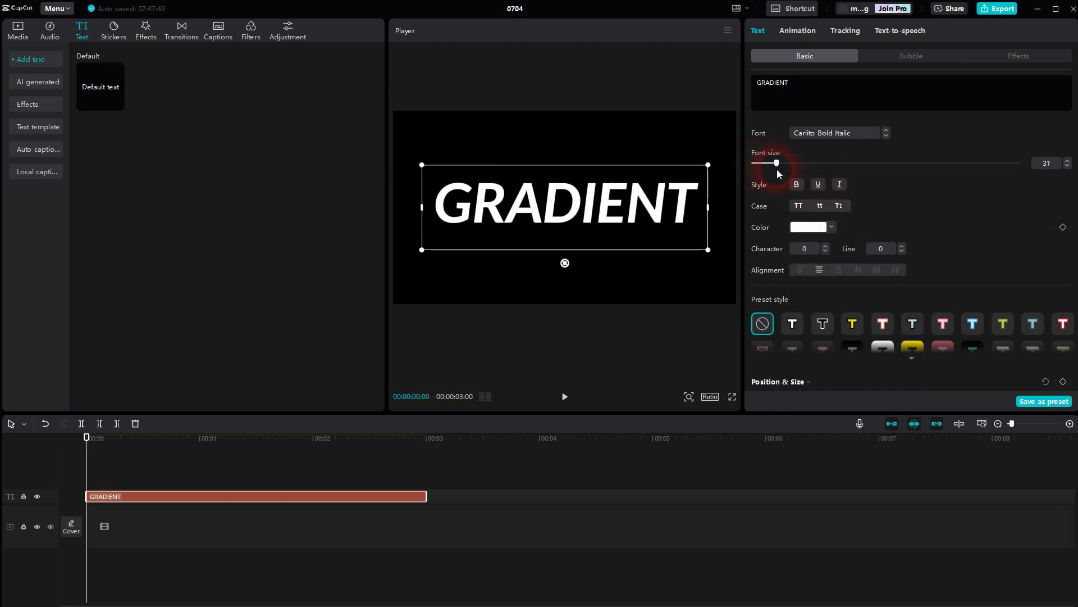
drag(776, 163, 780, 163)
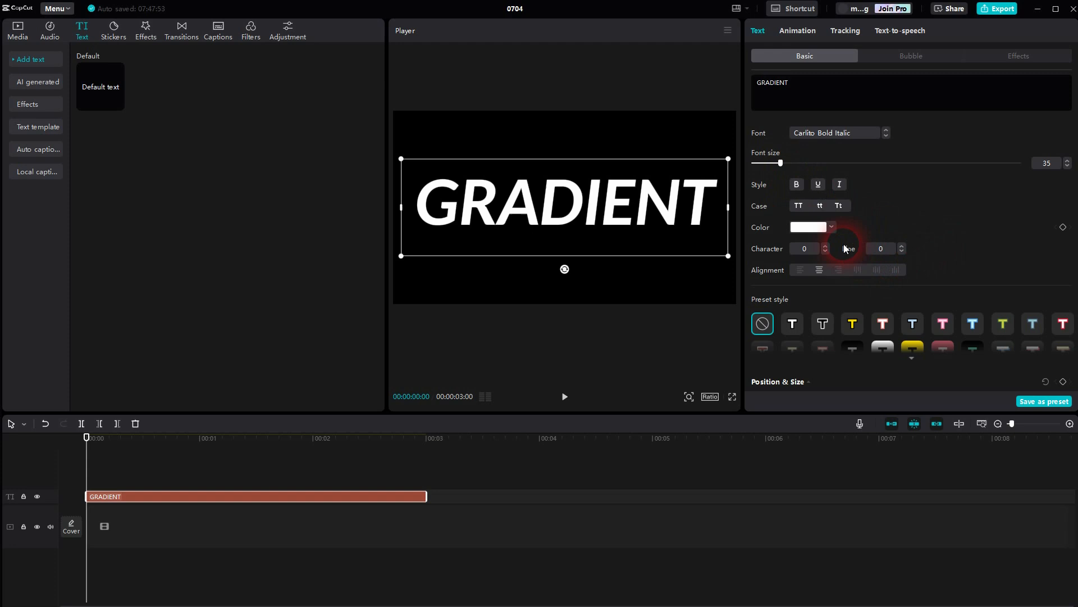
Colour the text green, then recolour a duplicate copy to a deep blue.
click(830, 227)
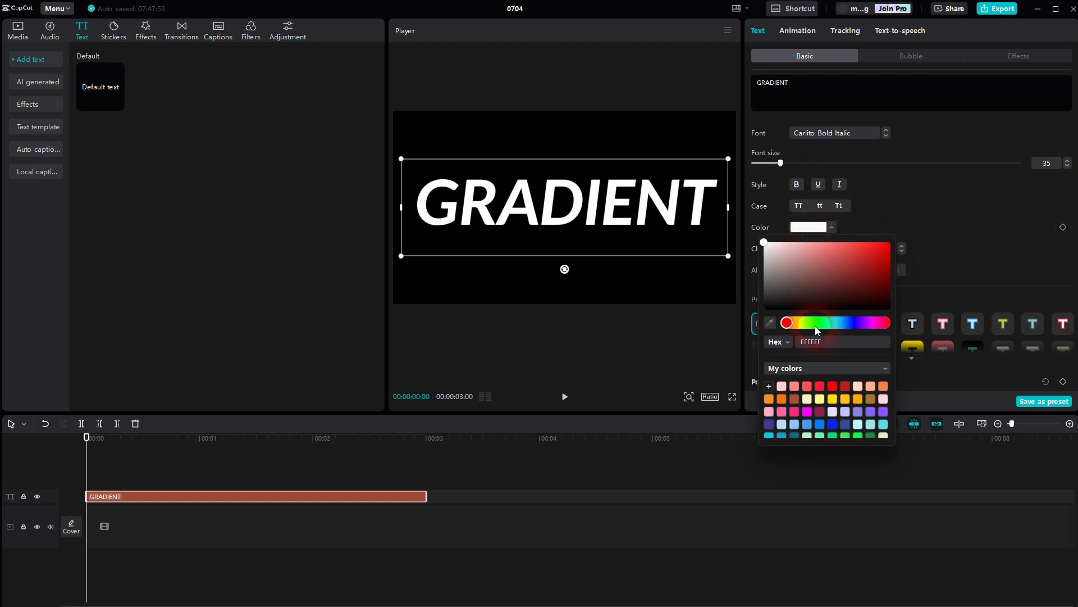
click(889, 242)
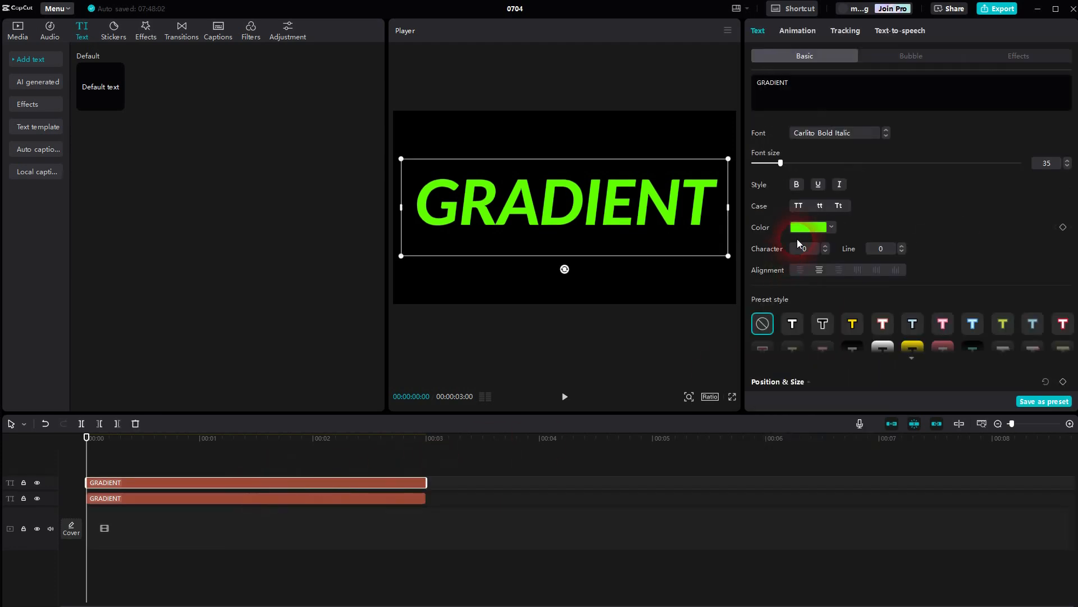
click(808, 227)
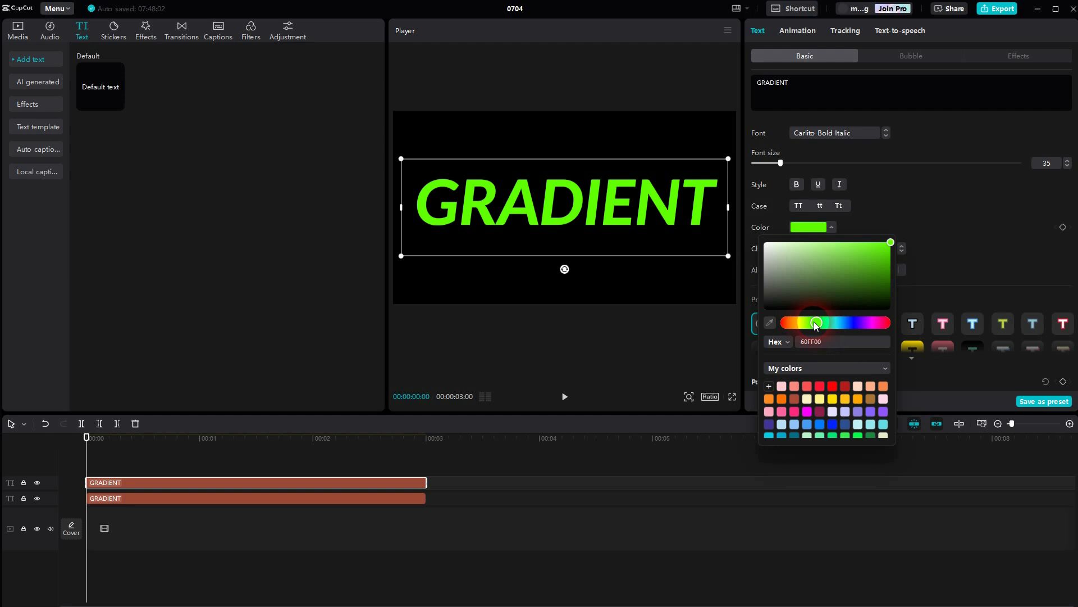
drag(815, 323, 850, 322)
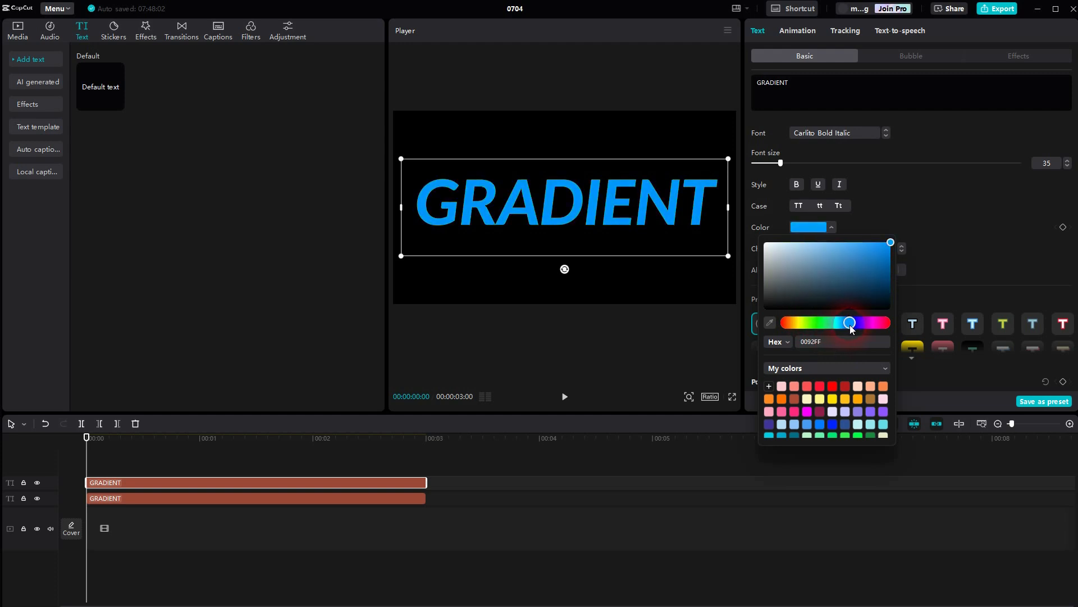
drag(850, 323, 851, 323)
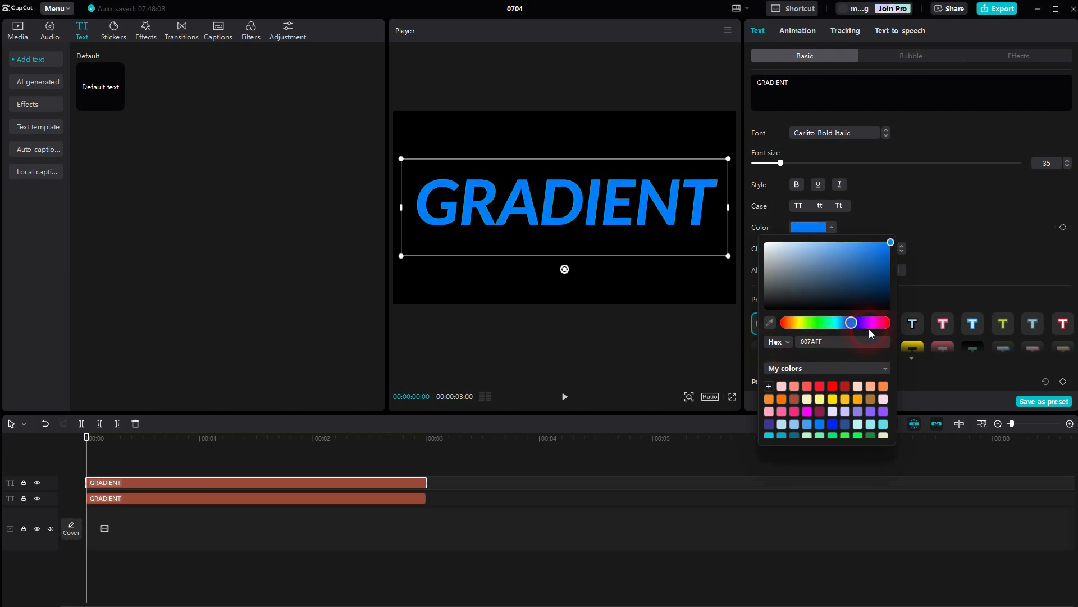
click(229, 481)
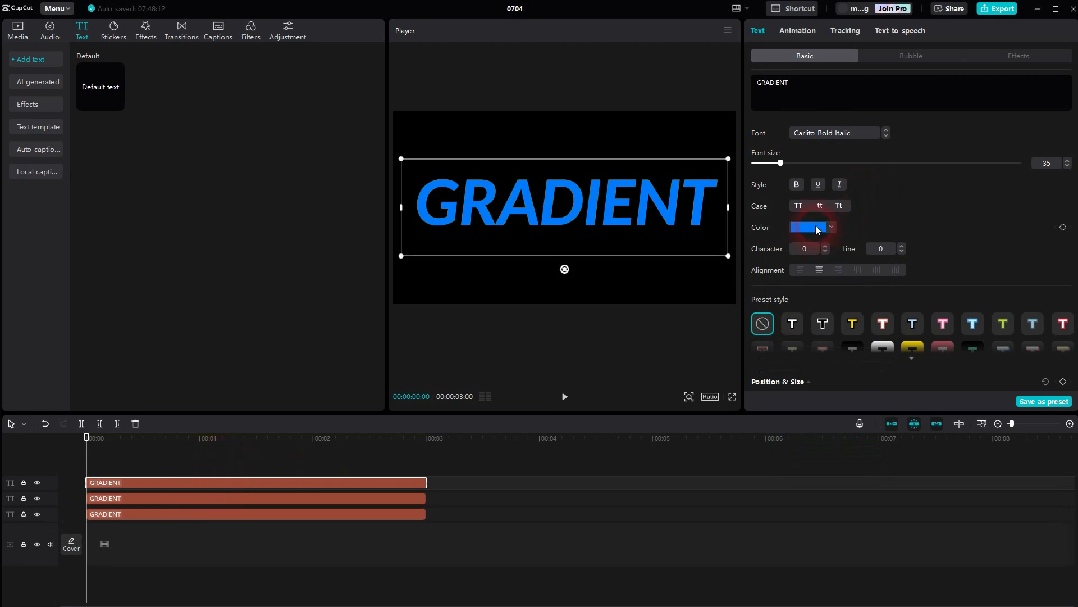
Recolour the remaining copies so the top GRADIENT layer becomes orange.
click(810, 227)
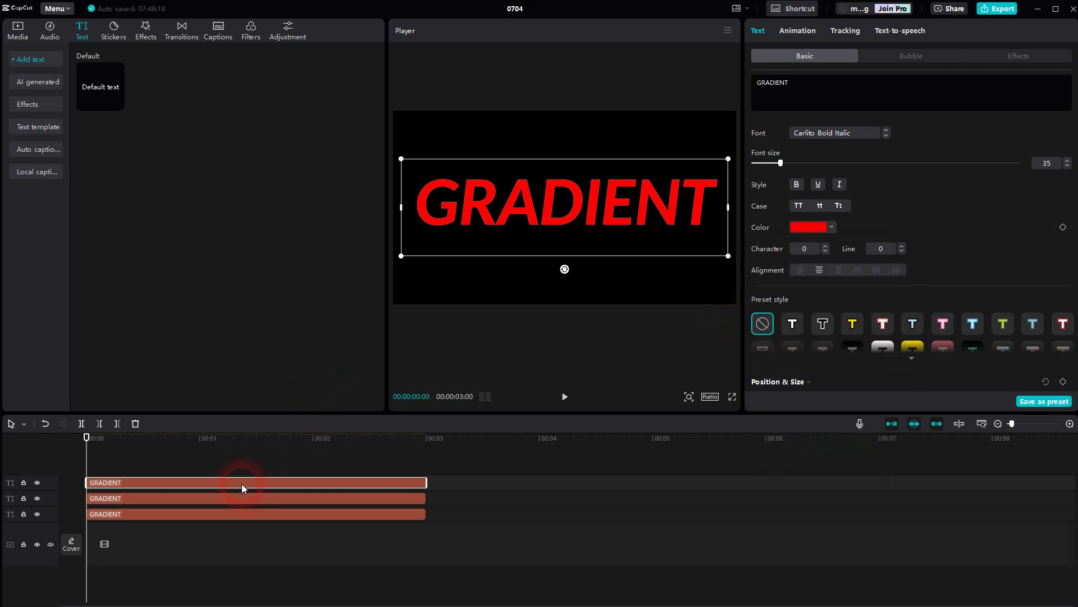
click(810, 227)
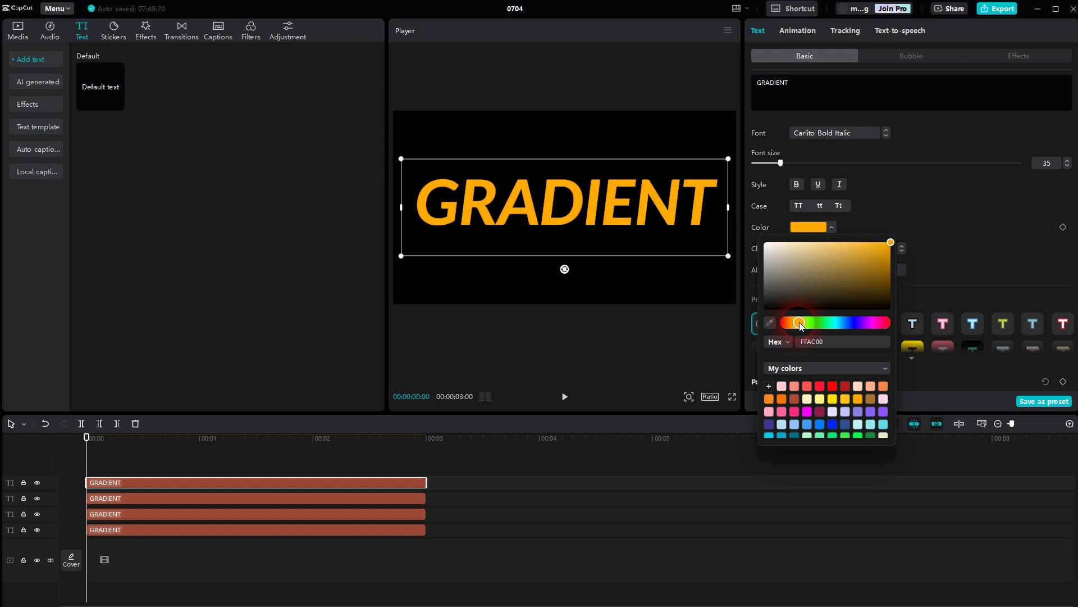
drag(801, 324, 800, 323)
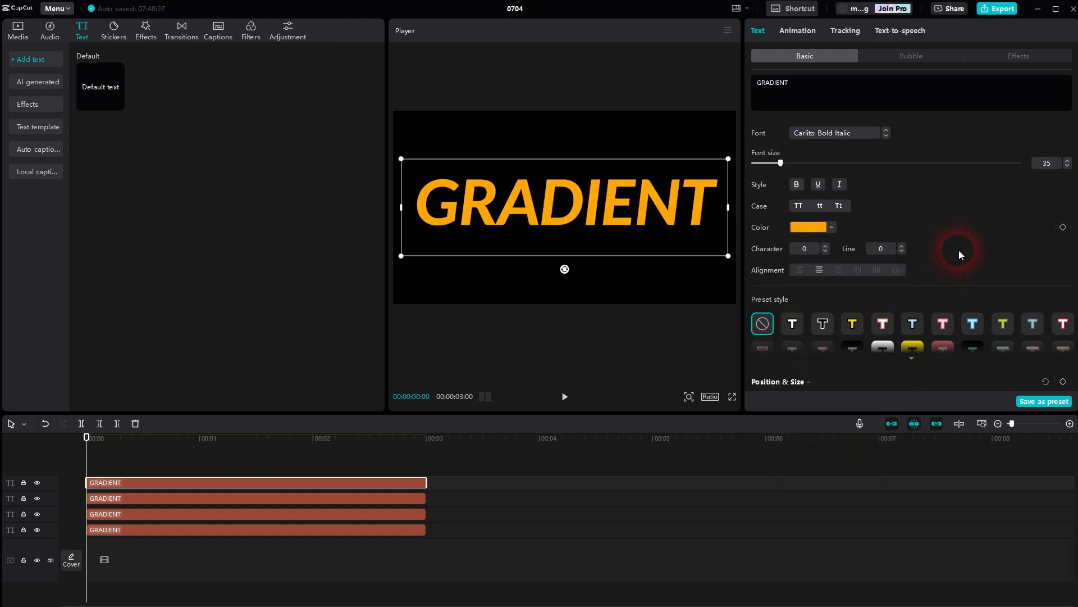
click(36, 482)
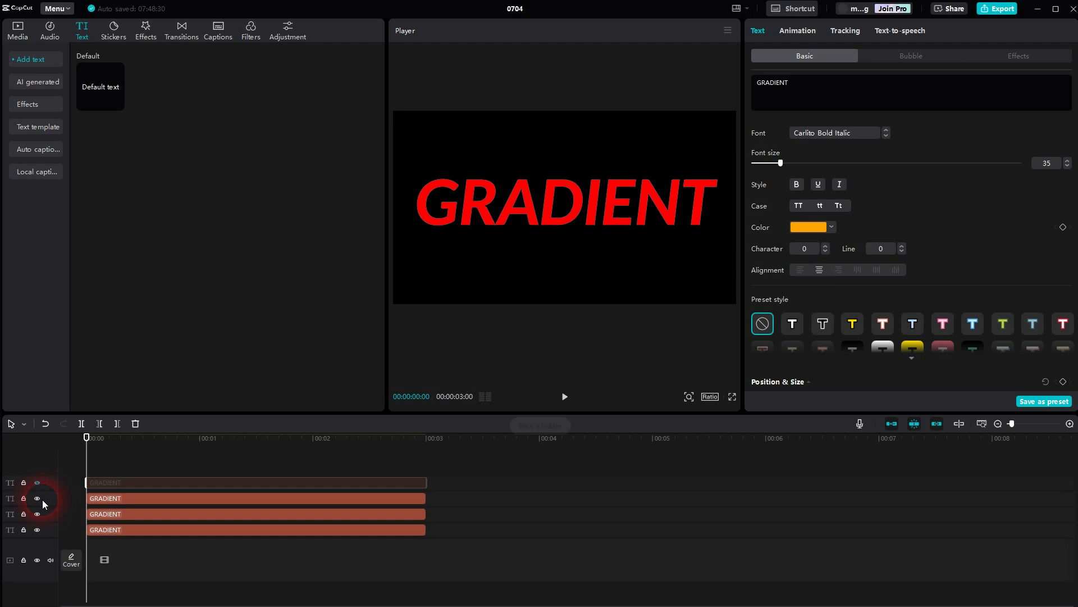
click(37, 513)
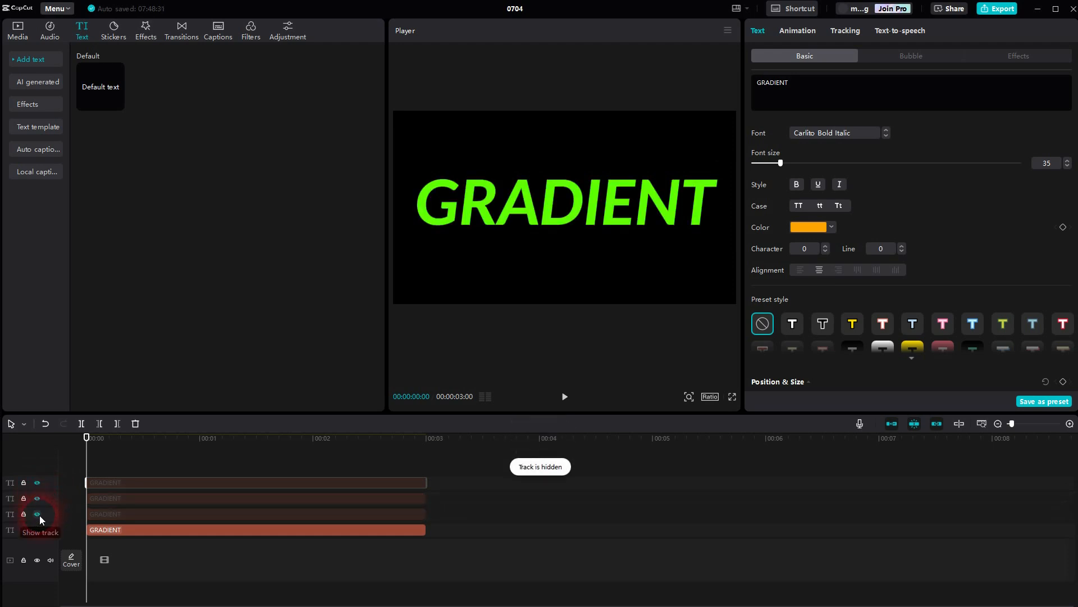
click(38, 482)
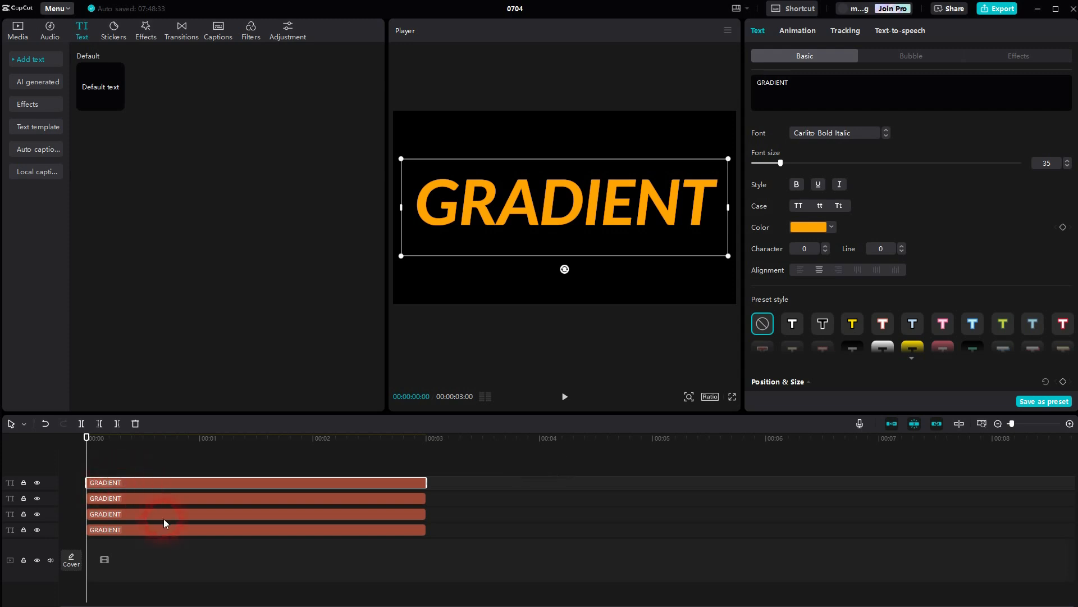
Wrap the text layers, including the orange one, into their own compound clips.
right_click(165, 529)
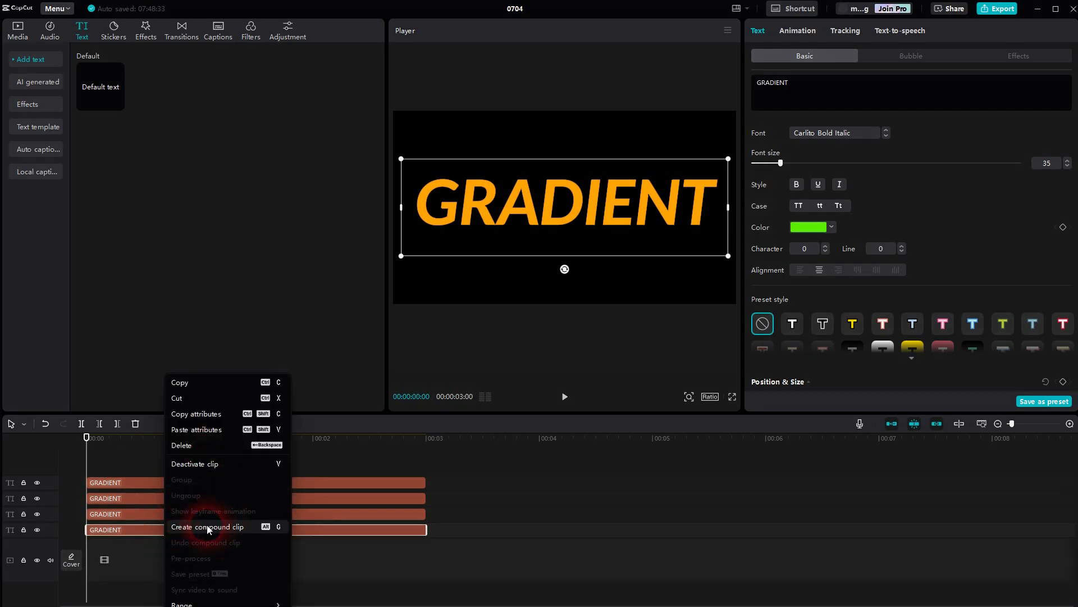
click(208, 526)
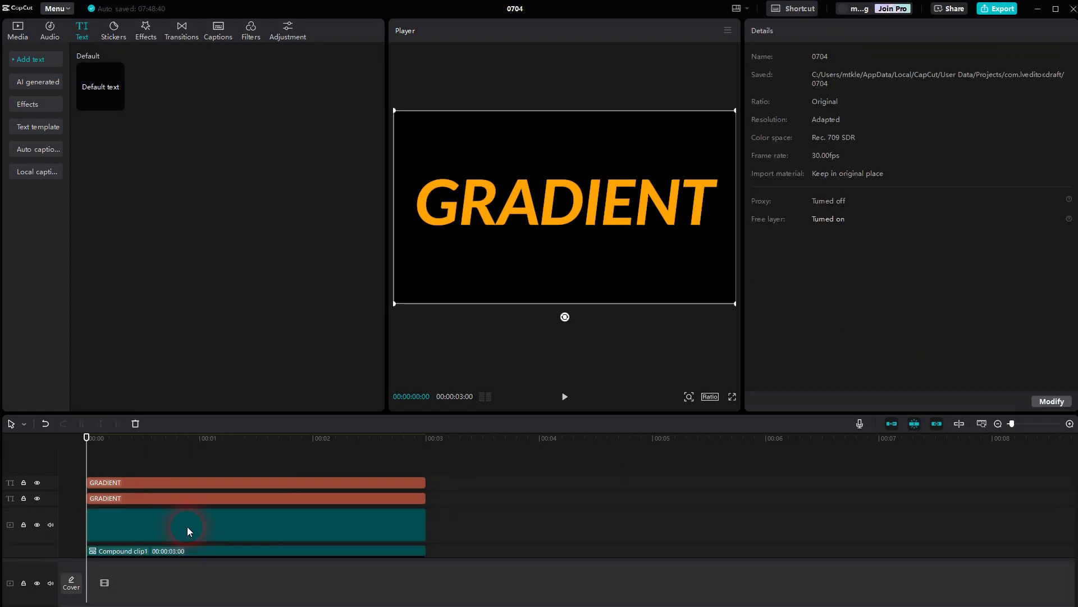
right_click(189, 529)
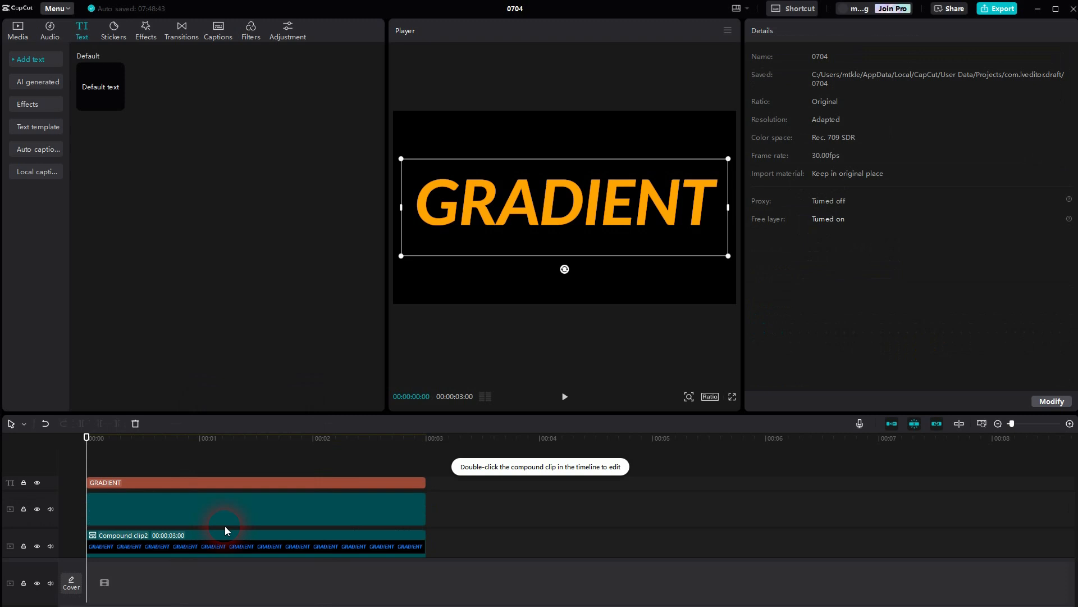
right_click(220, 482)
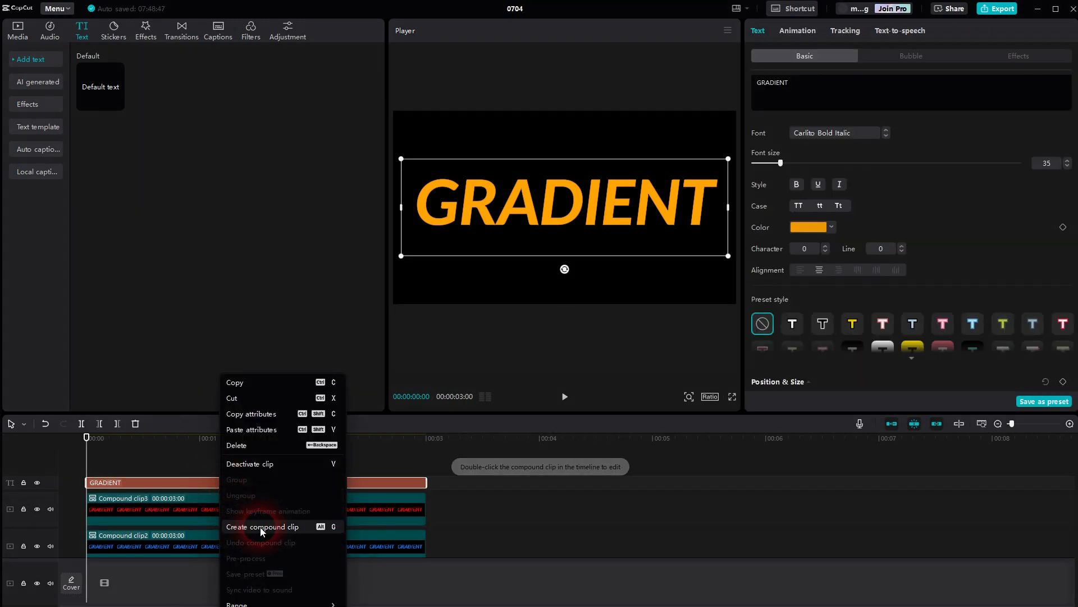
click(261, 526)
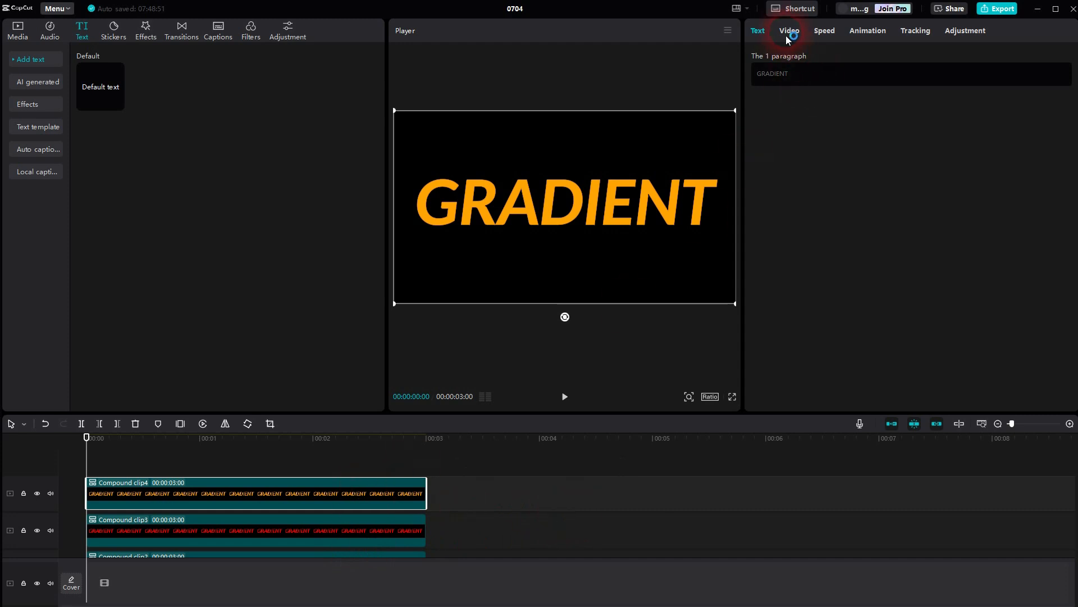
Add rectangle masks to the orange and red compound clips via Video > Mask.
click(788, 30)
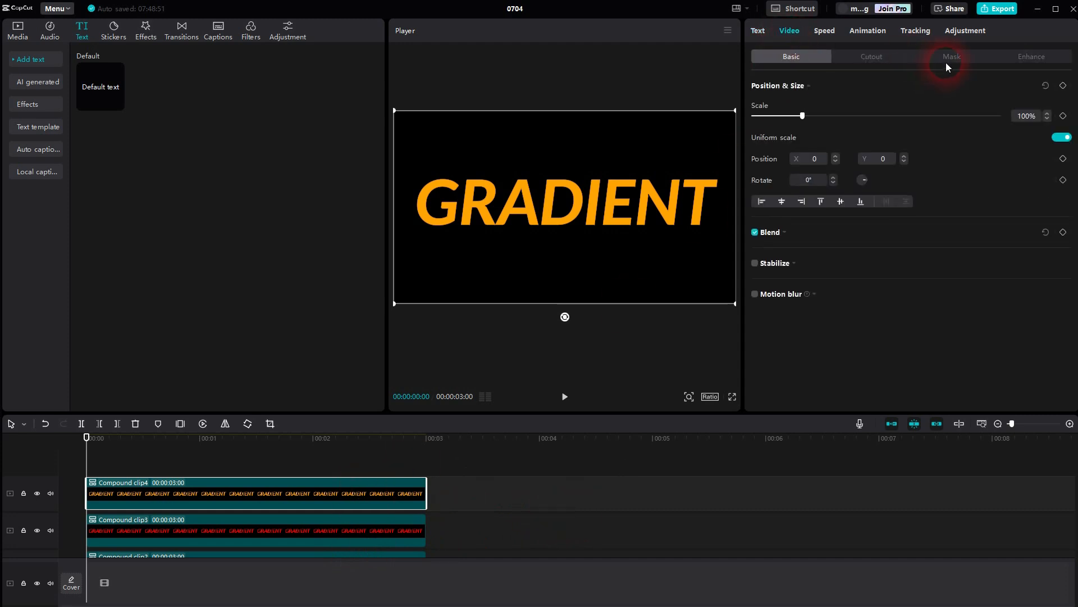
click(951, 56)
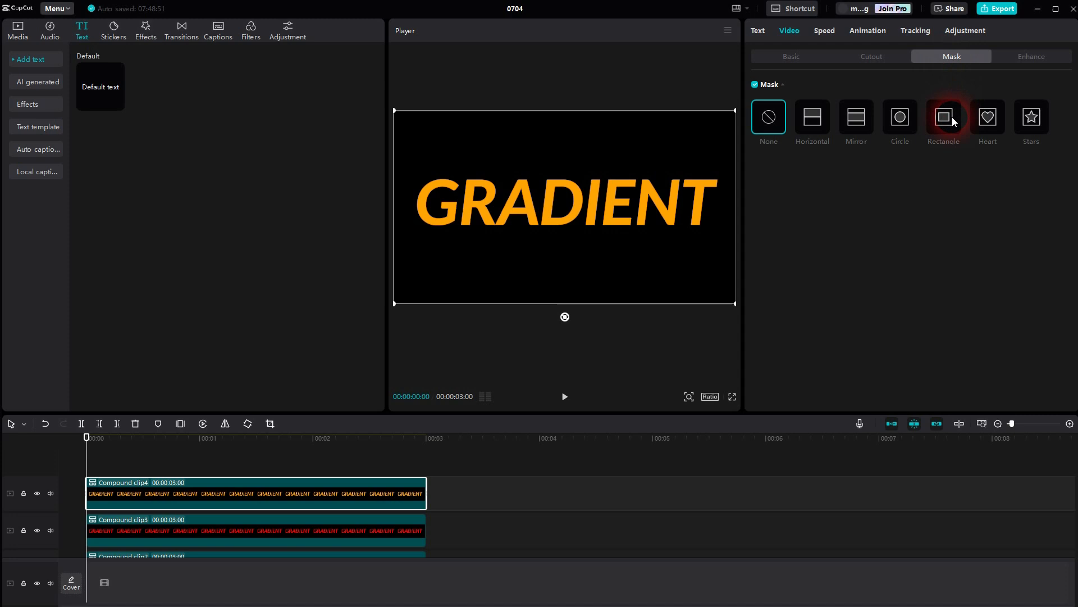
click(942, 117)
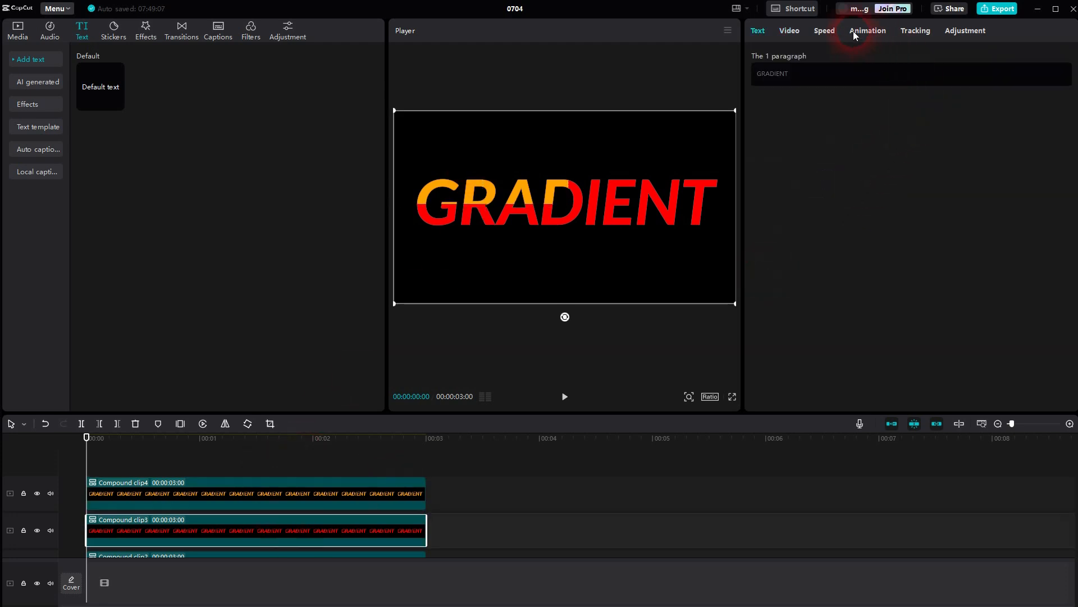
click(789, 30)
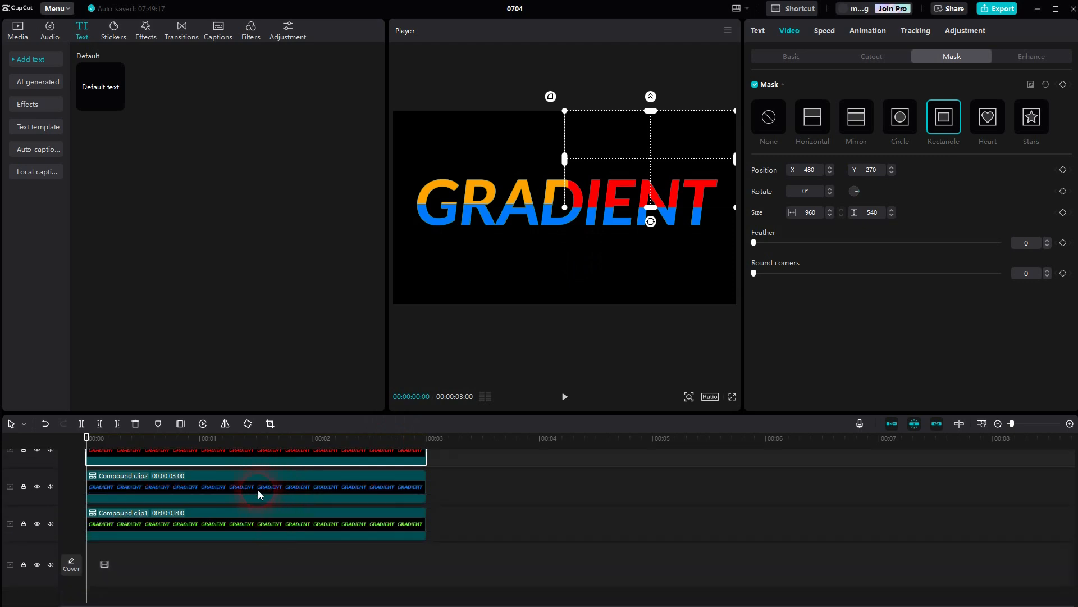
Add a rectangle mask to the blue layer and move it to the lower left of the text.
click(768, 117)
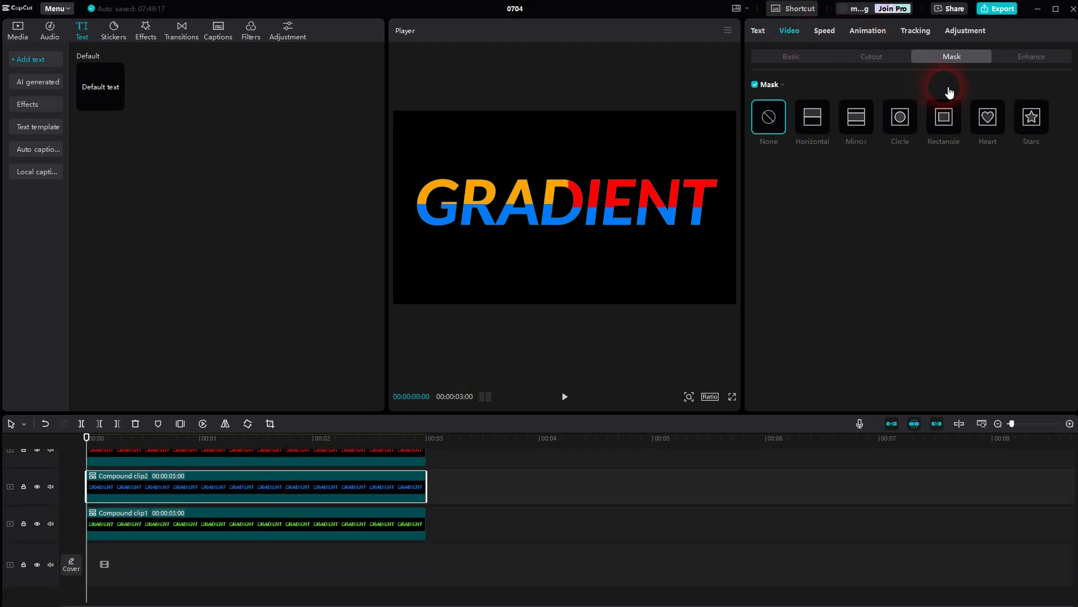
click(943, 117)
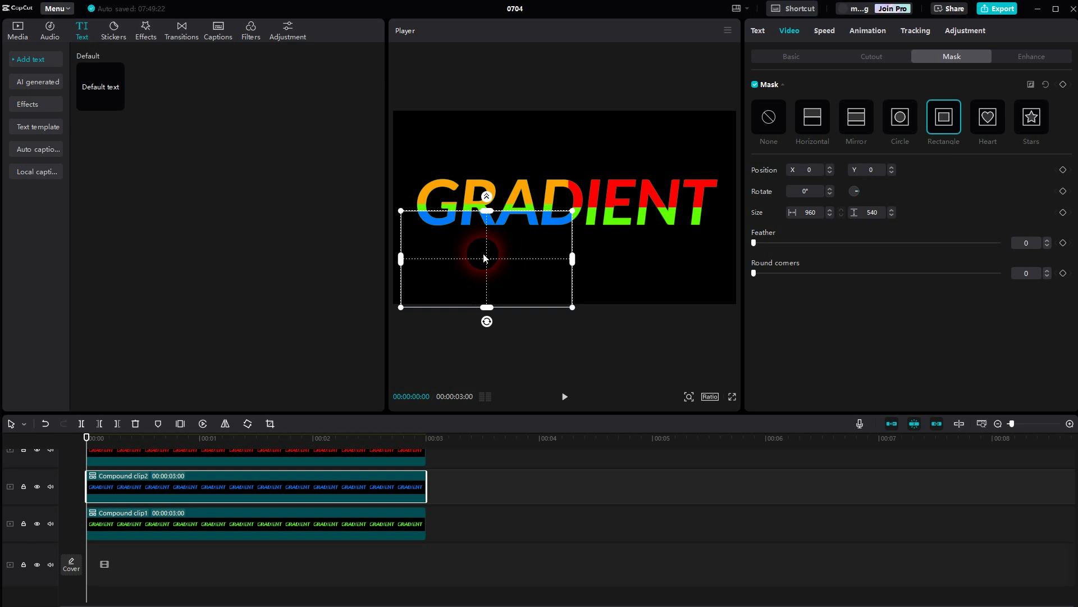
drag(486, 258, 498, 246)
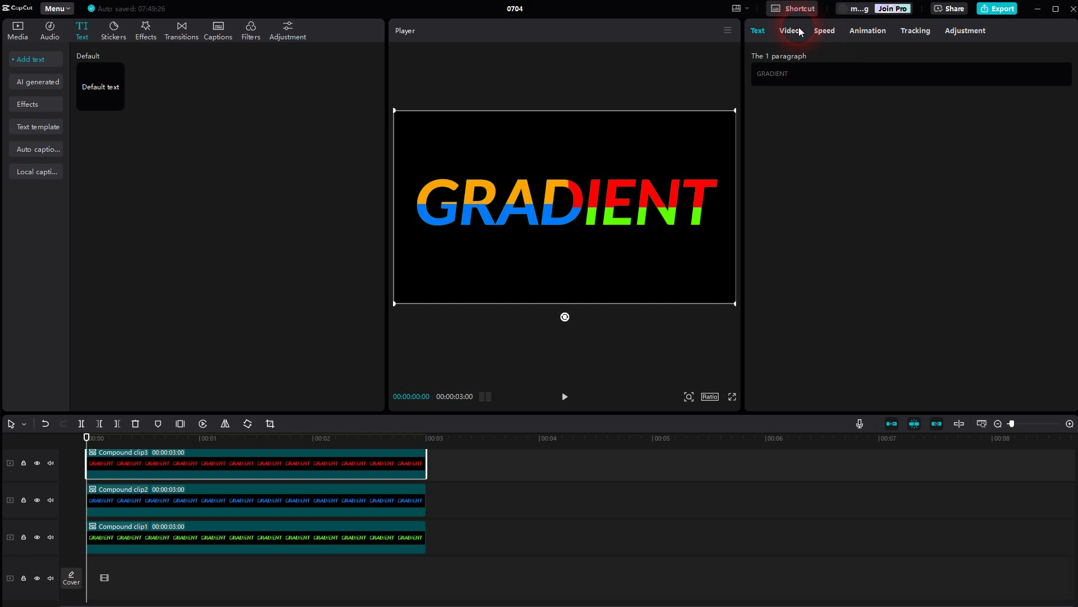
Raise the Feather on the orange mask so its edge blends softly.
click(789, 30)
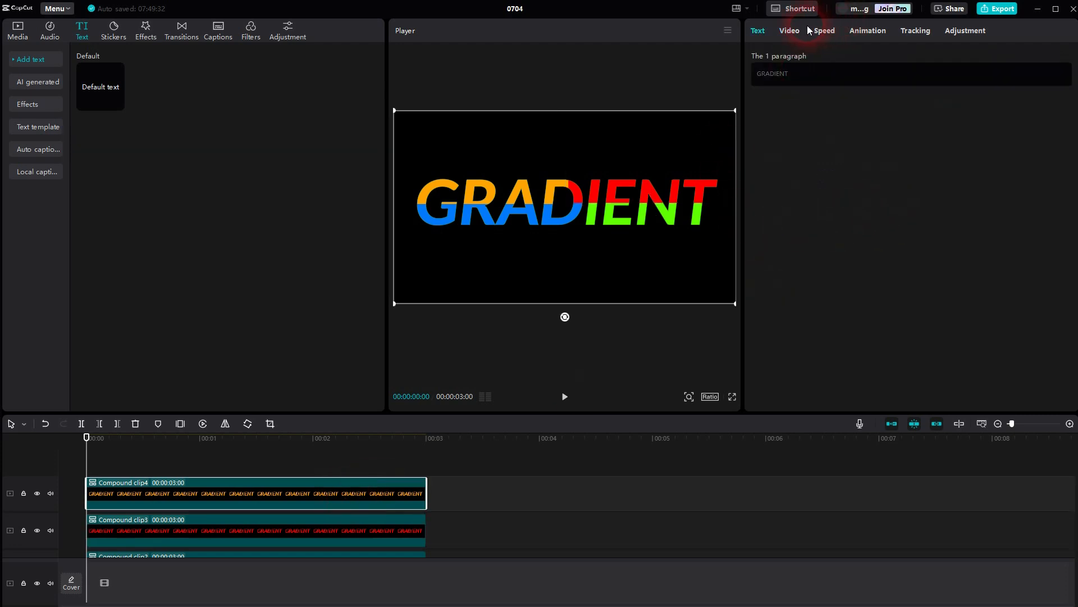
click(789, 31)
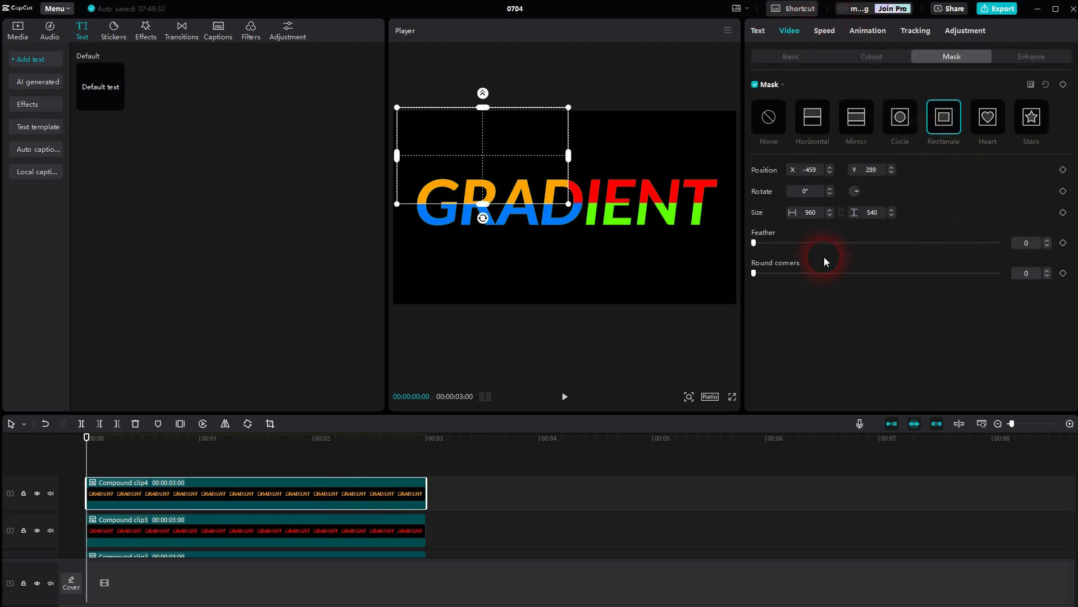
drag(754, 243, 765, 242)
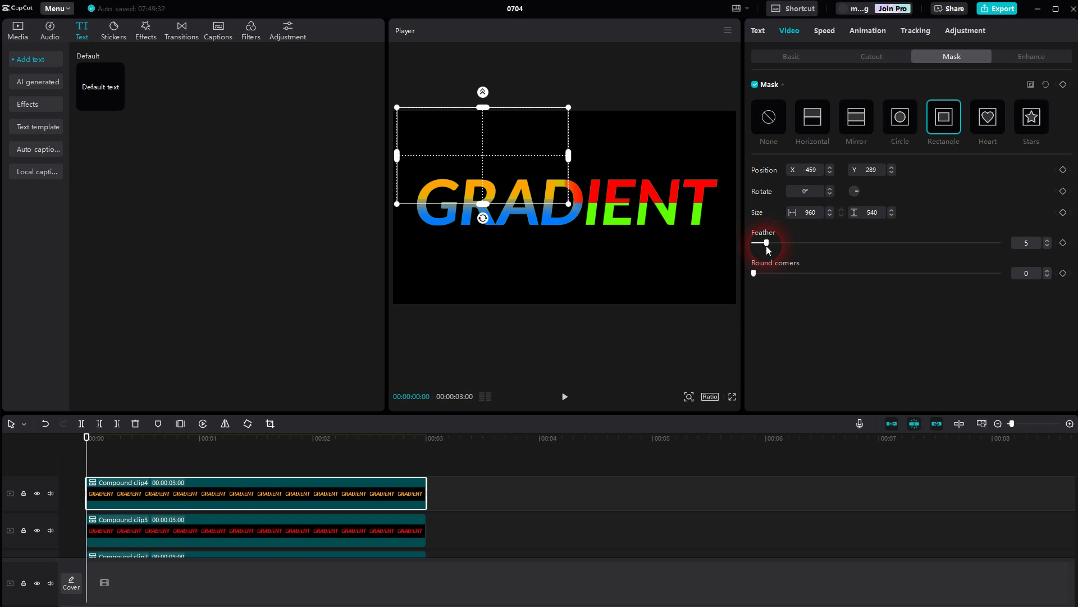
drag(764, 242, 824, 243)
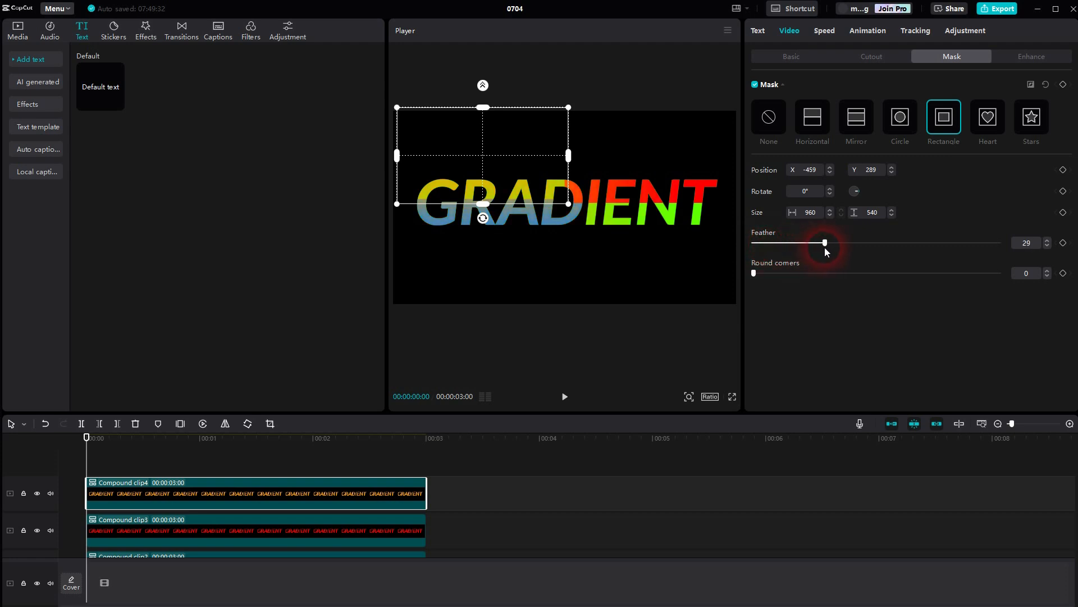
drag(824, 242, 764, 243)
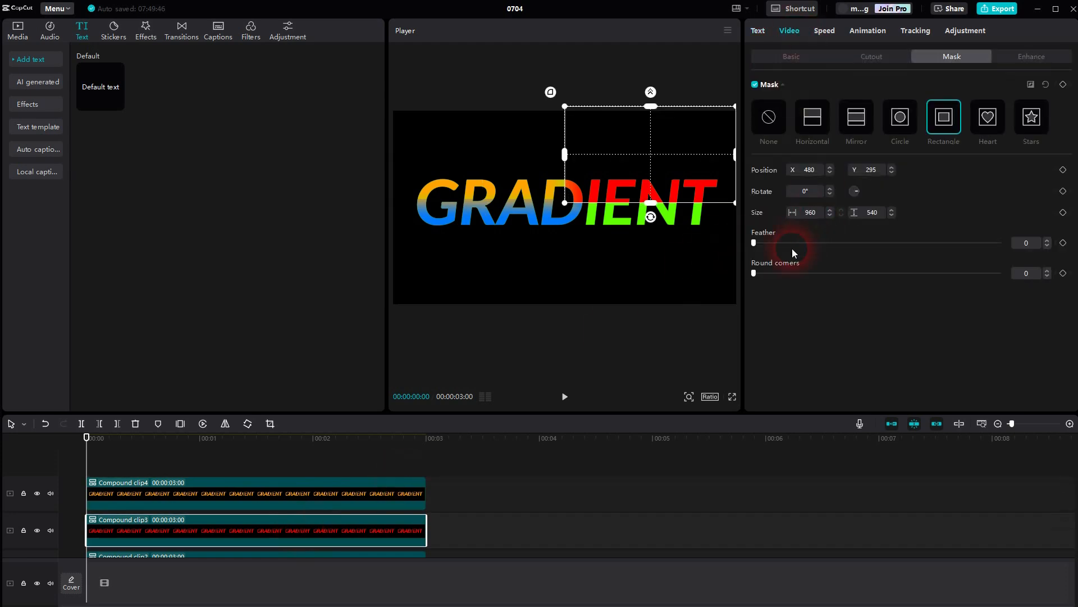
Feather the red and blue masks for smooth colour transitions.
drag(755, 243, 776, 243)
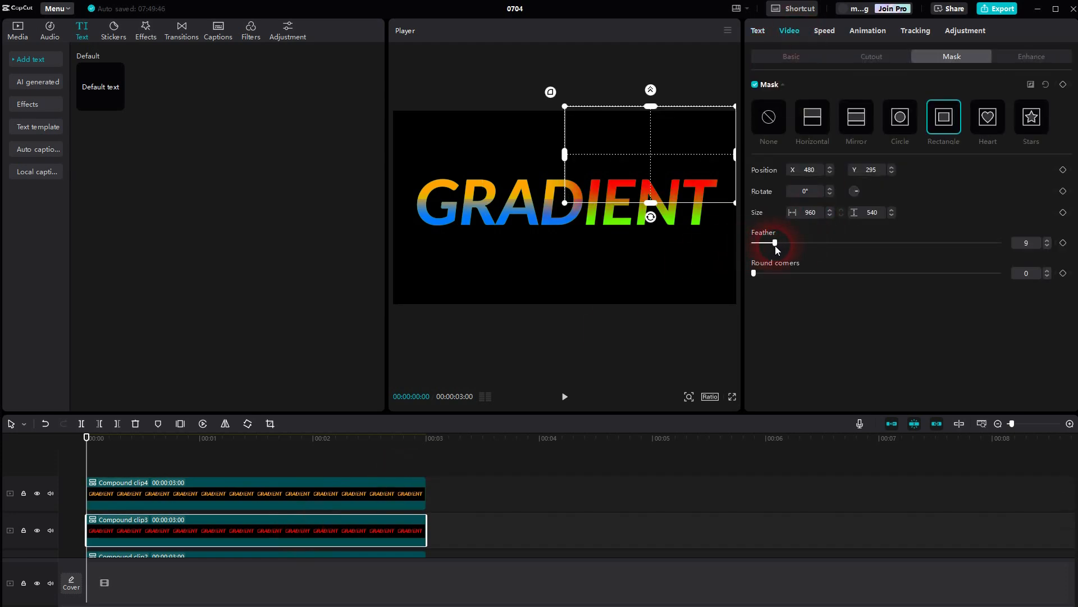
drag(776, 243, 761, 243)
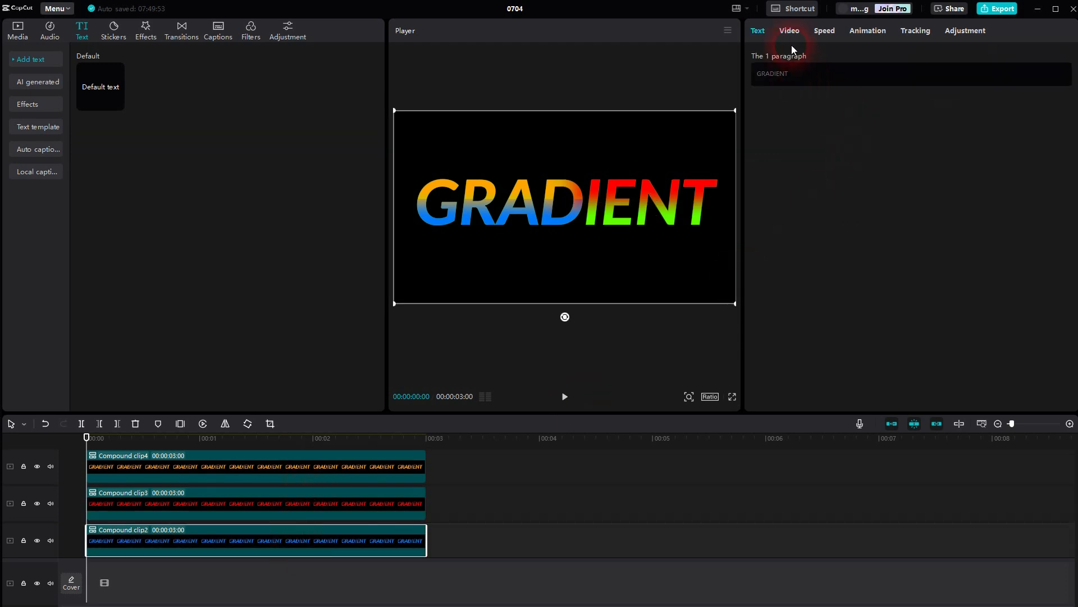
click(788, 31)
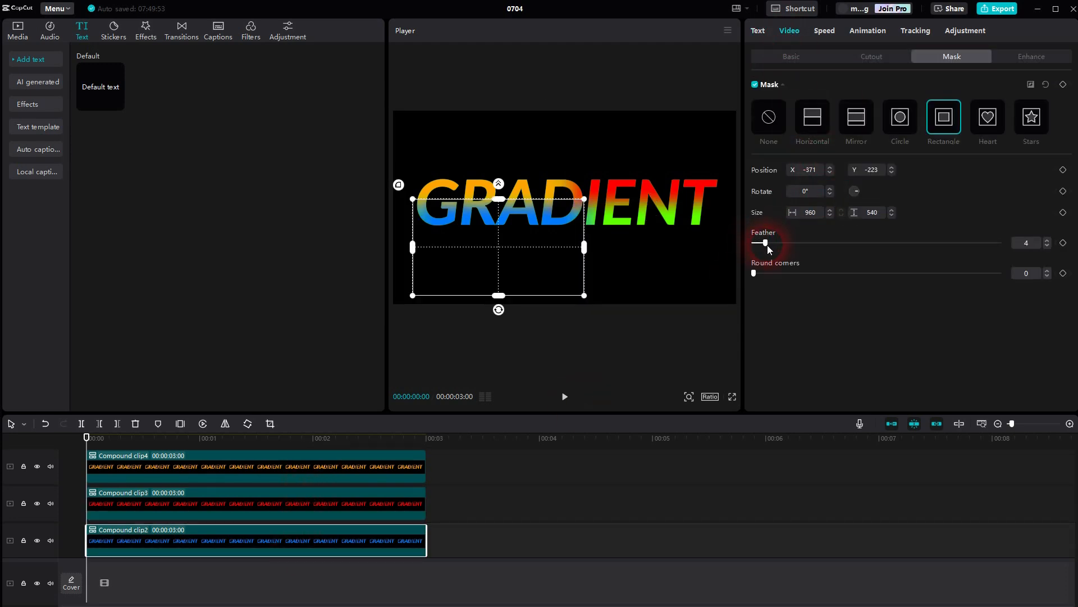
drag(760, 243, 765, 242)
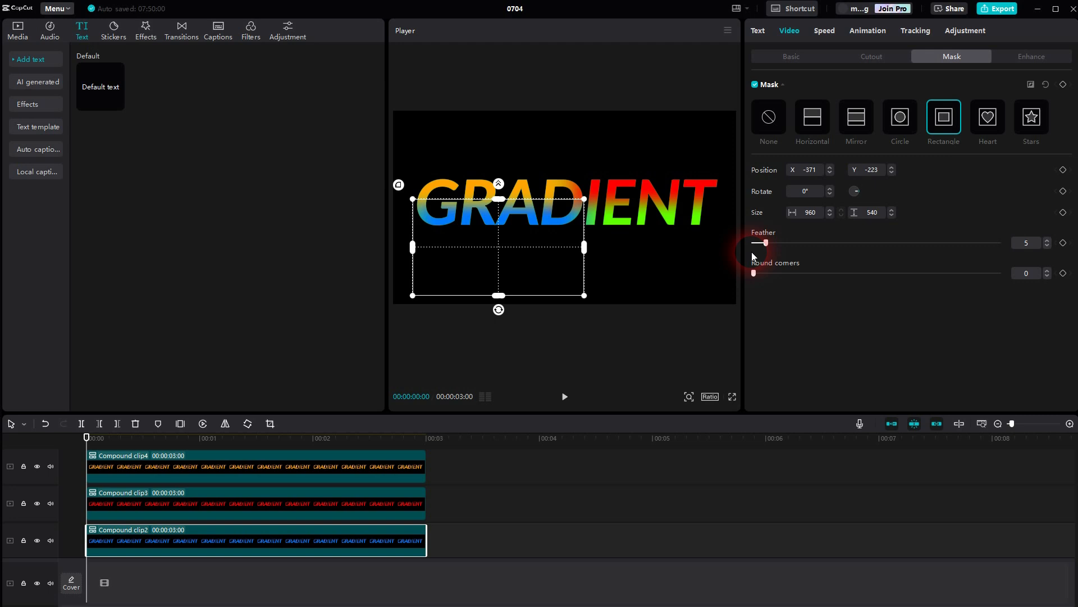
scroll(down, 3)
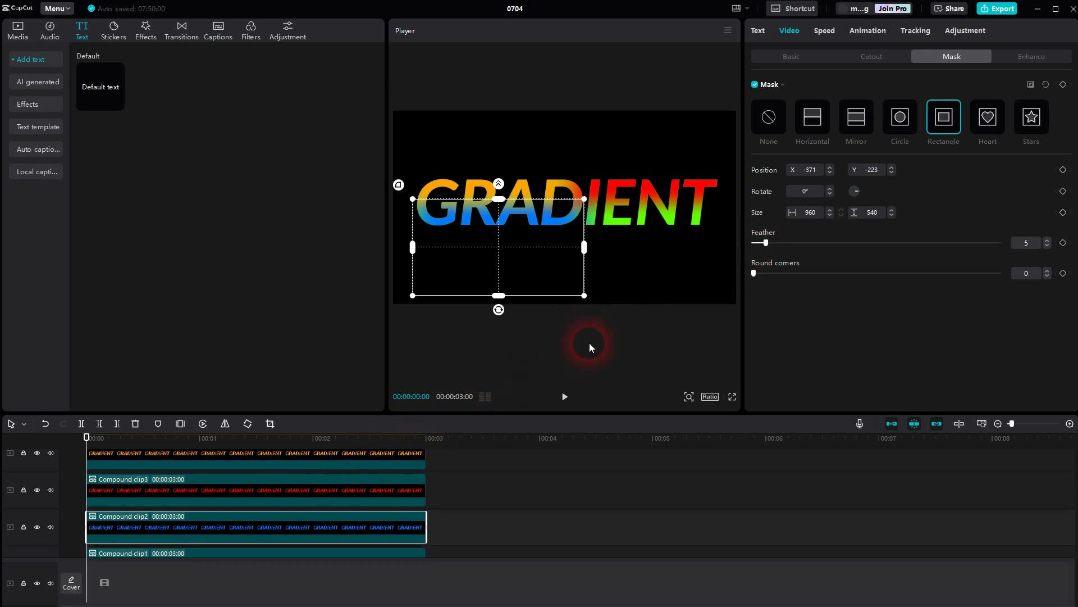
Give the green layer a bottom-right rectangle mask with Feather around 5.
click(769, 115)
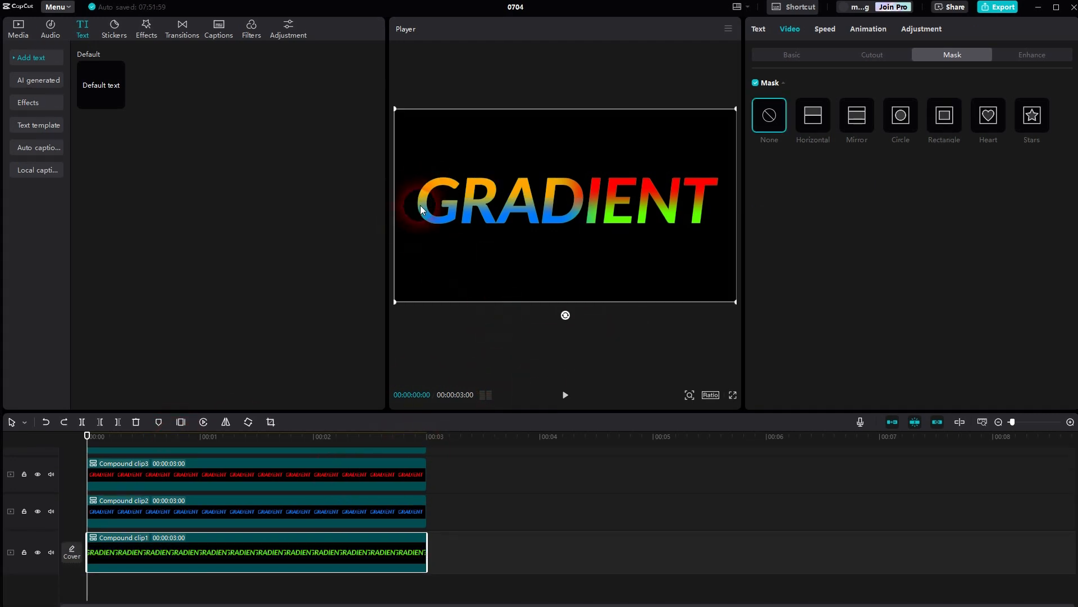
click(255, 510)
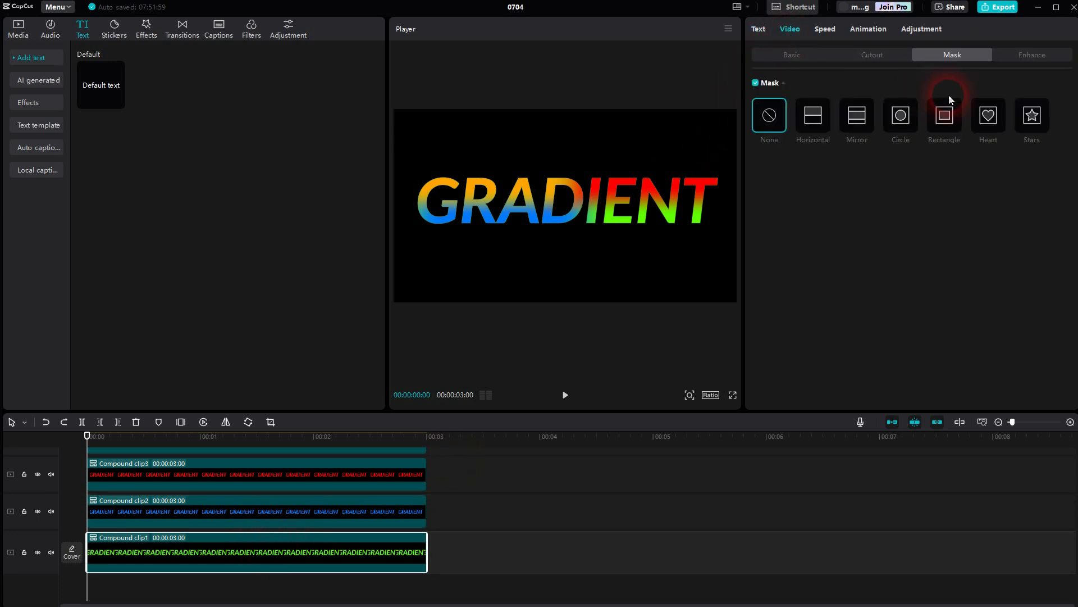
click(942, 115)
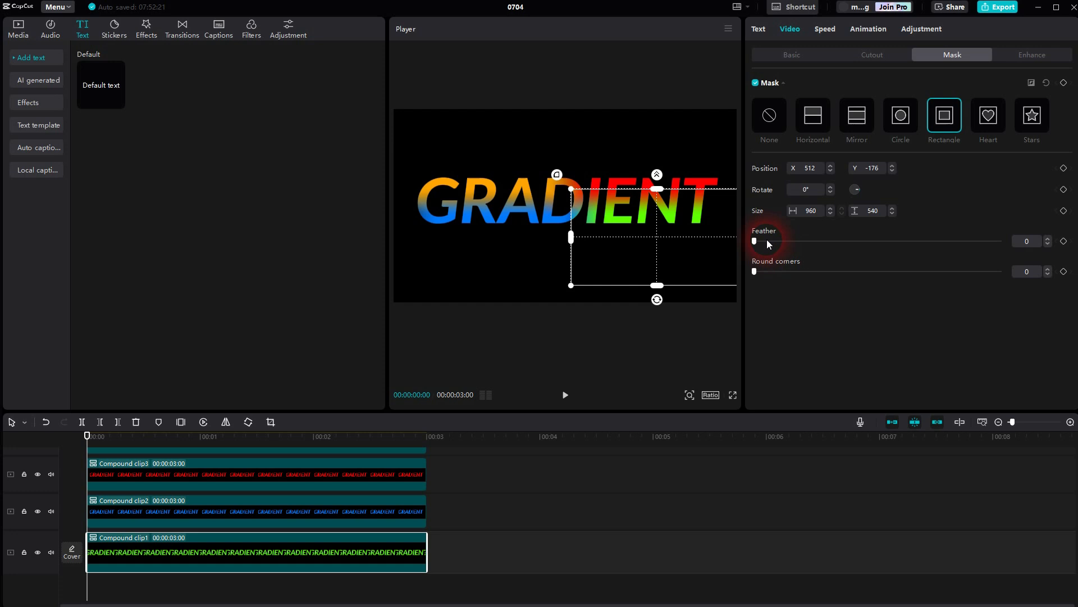
drag(754, 240, 774, 240)
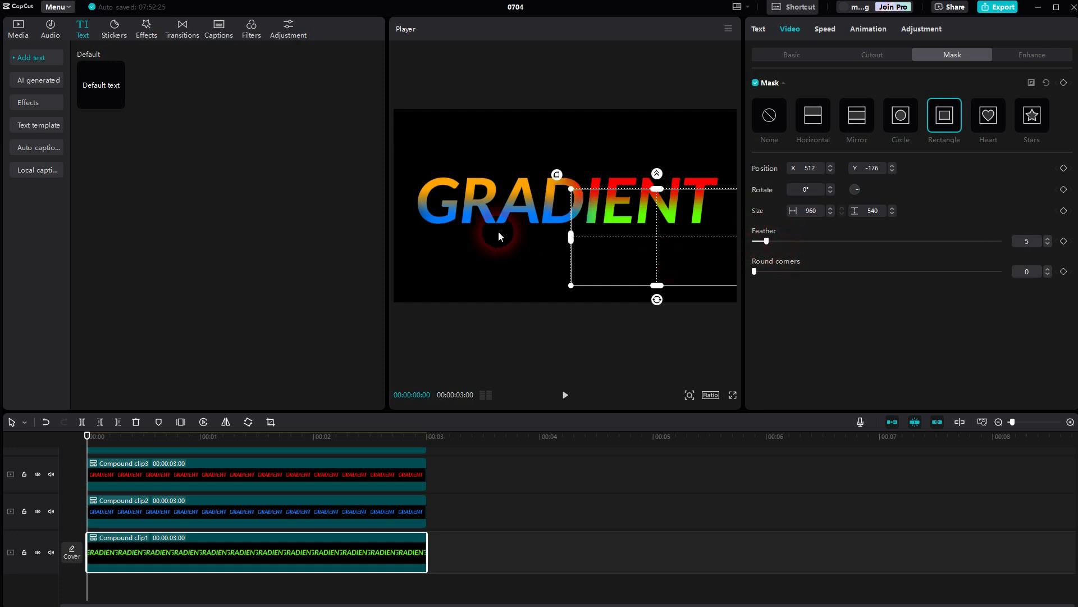
mouse_move(657, 225)
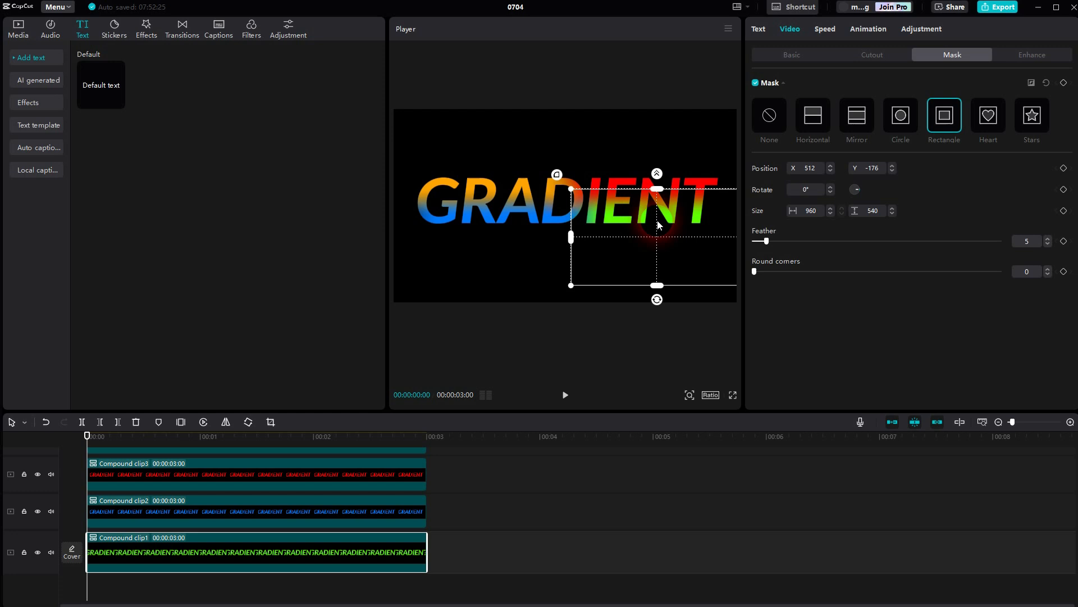